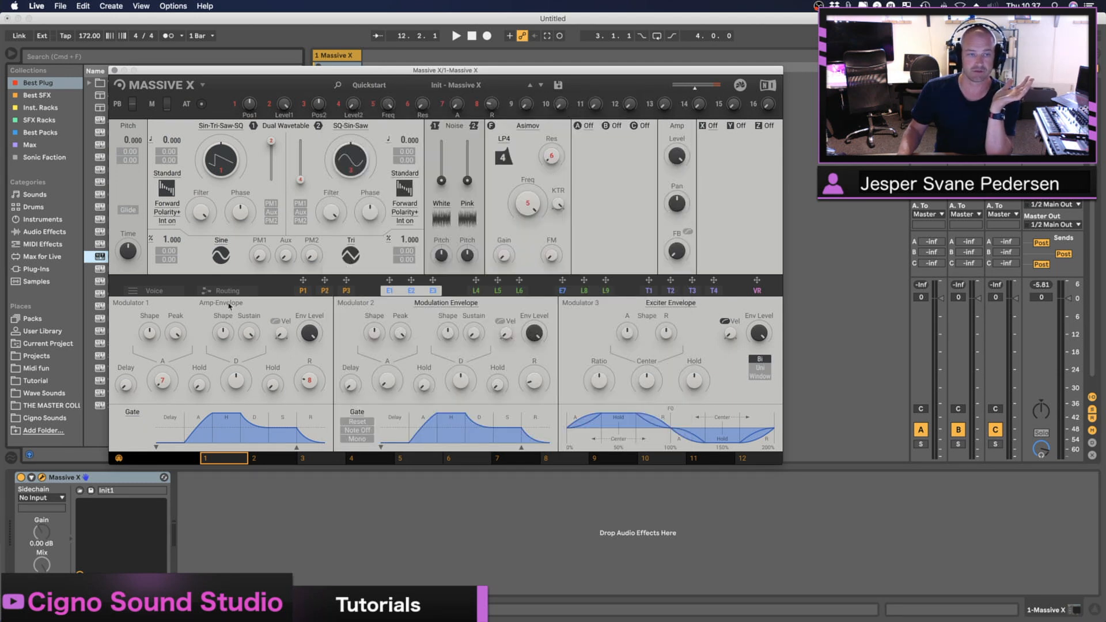
# Show the Routing overview with the signal flow from the oscillators and noise through the filter.
pyautogui.click(227, 291)
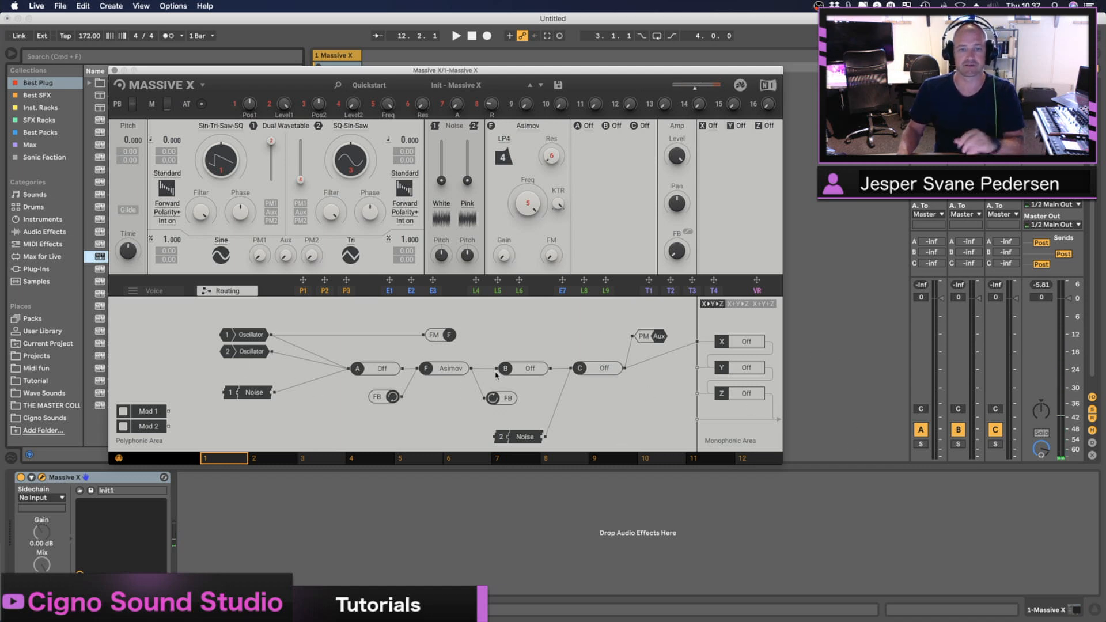
pyautogui.moveTo(666, 196)
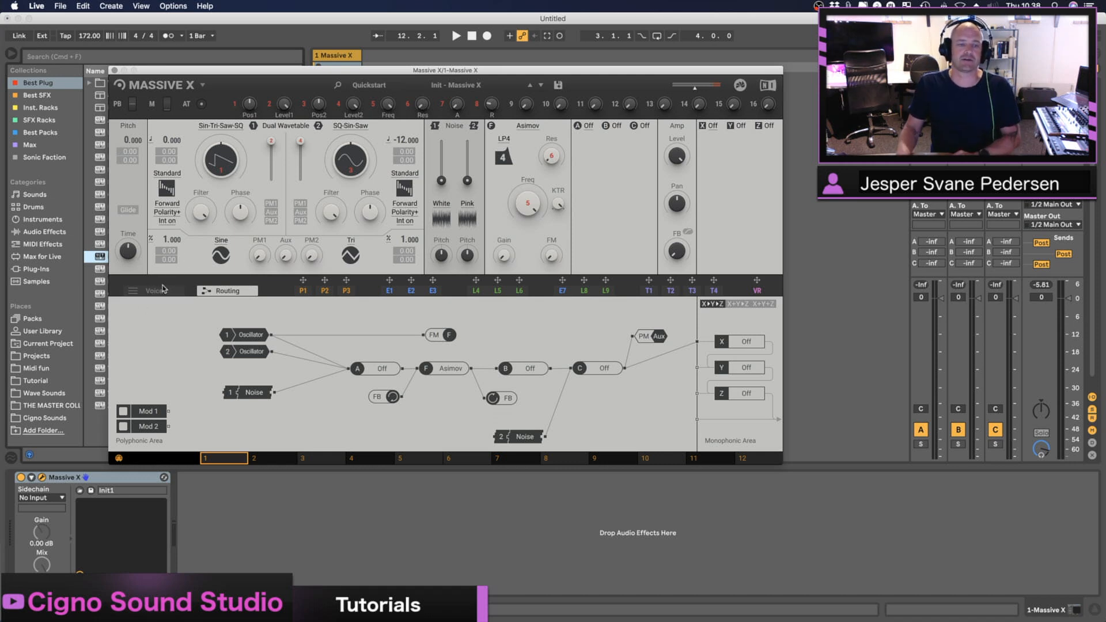
# Show the voice settings and enable Scale harmonization for the six unison voices.
pyautogui.click(152, 290)
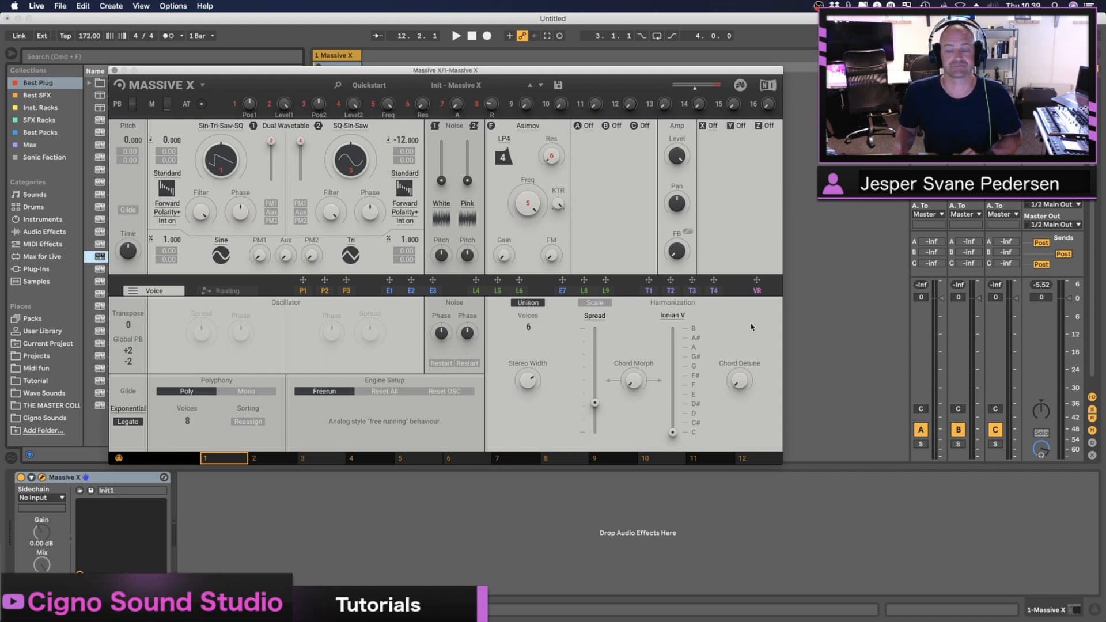
pyautogui.moveTo(655, 327)
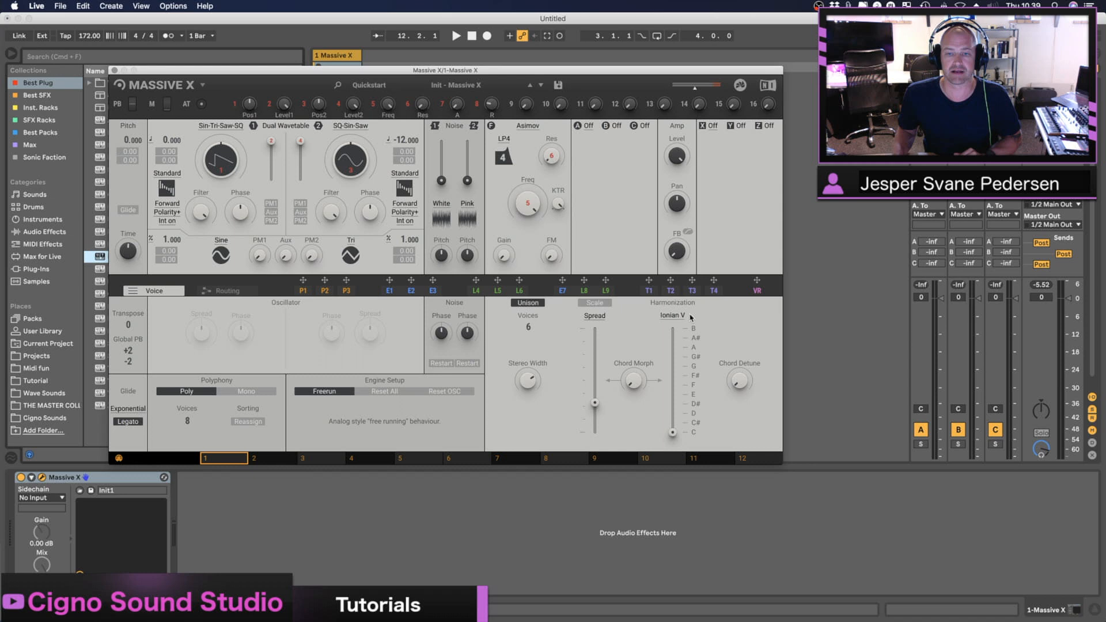
pyautogui.click(673, 314)
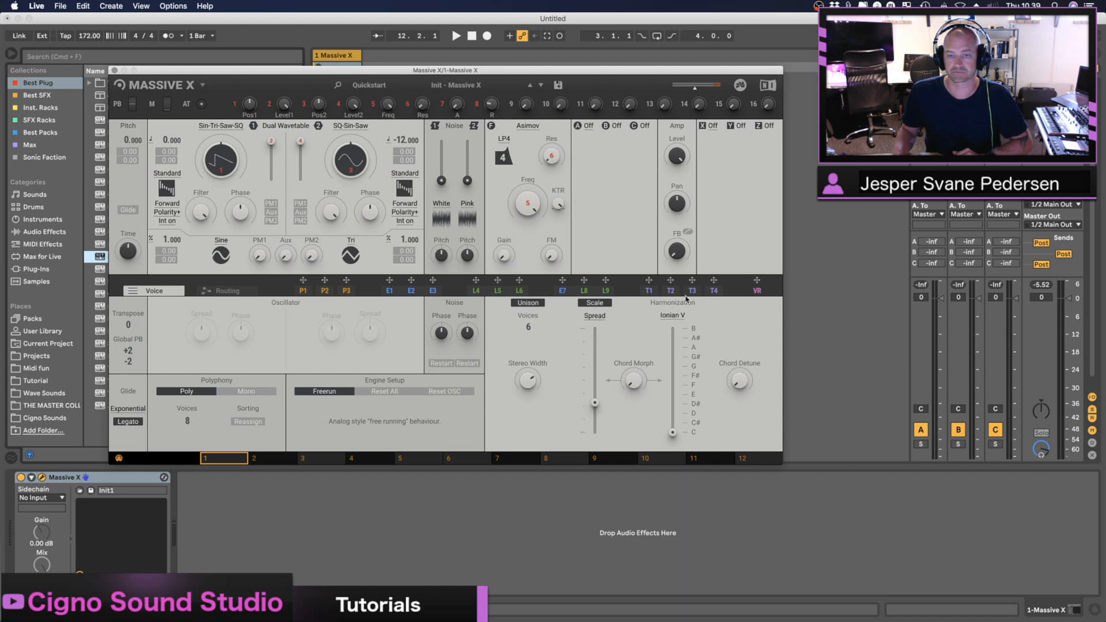
# Pick the Natural Minor V heptatonic scale for harmonization and close the scale browser.
pyautogui.click(672, 315)
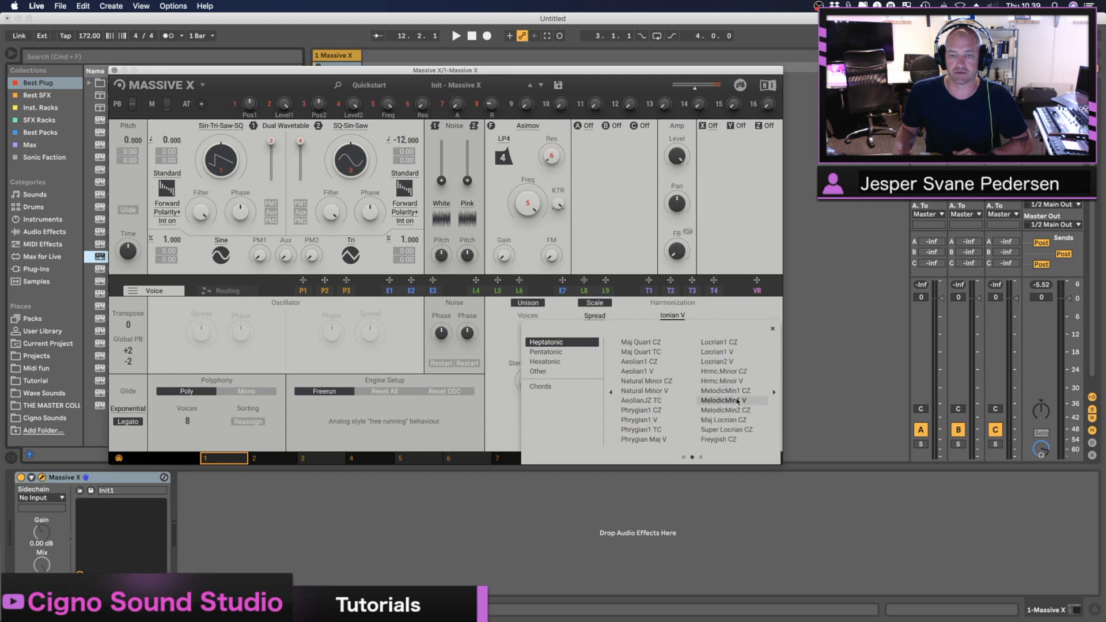
pyautogui.moveTo(644, 390)
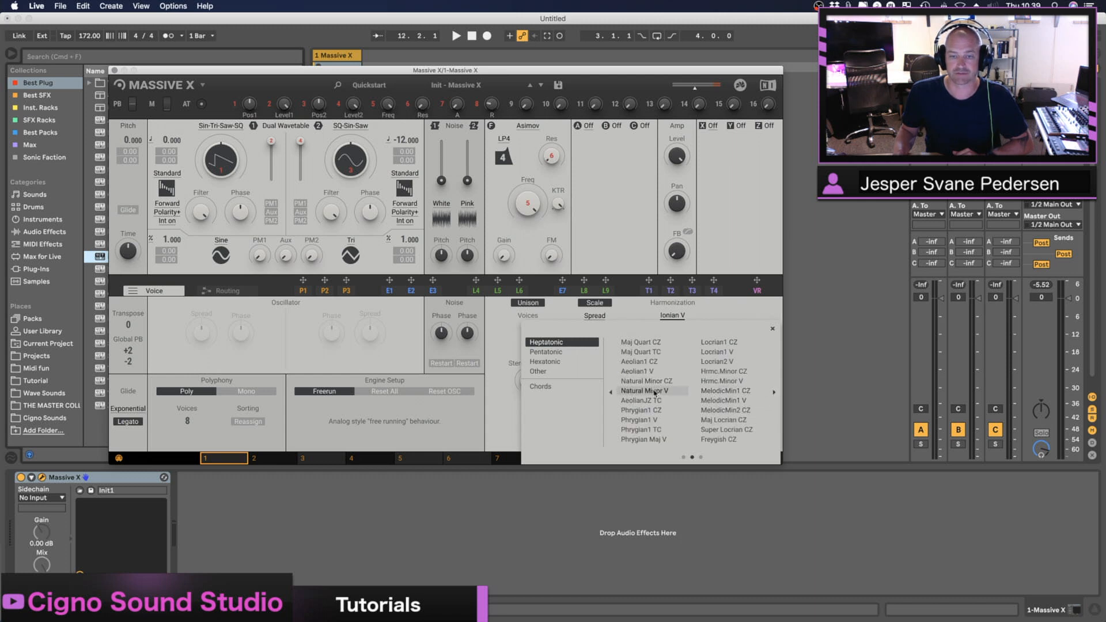
pyautogui.click(651, 391)
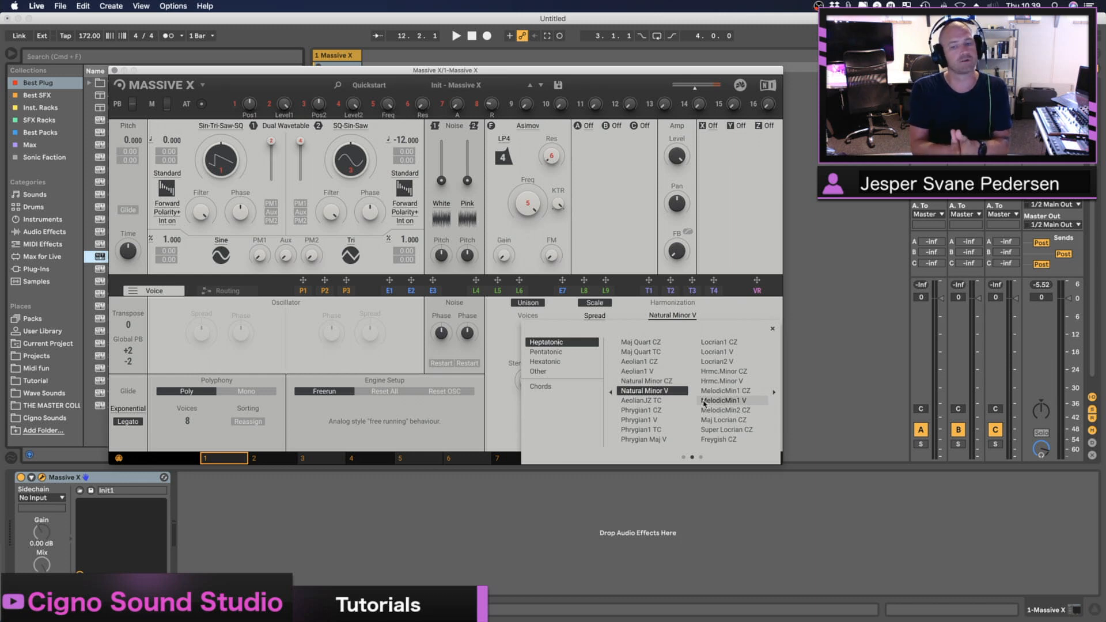
pyautogui.moveTo(650, 380)
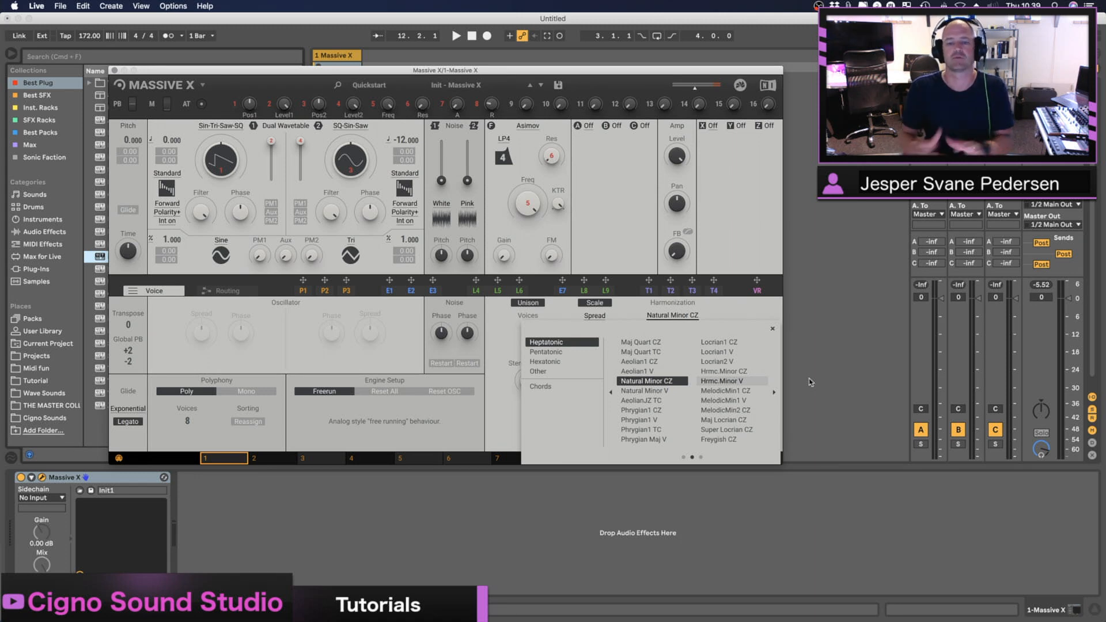
pyautogui.click(646, 390)
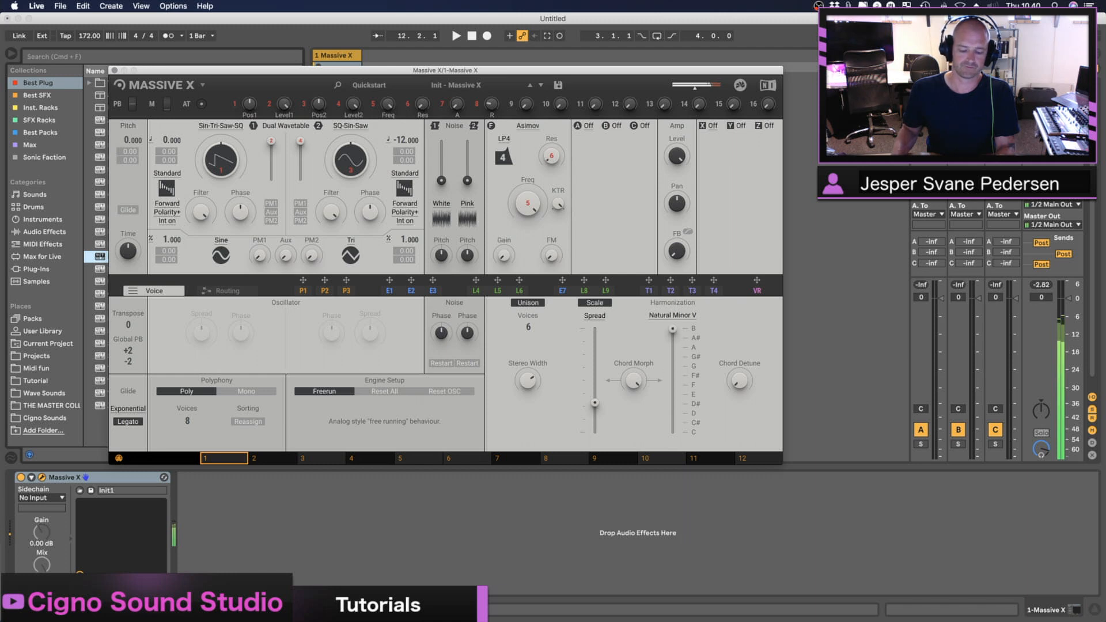
pyautogui.moveTo(669, 342)
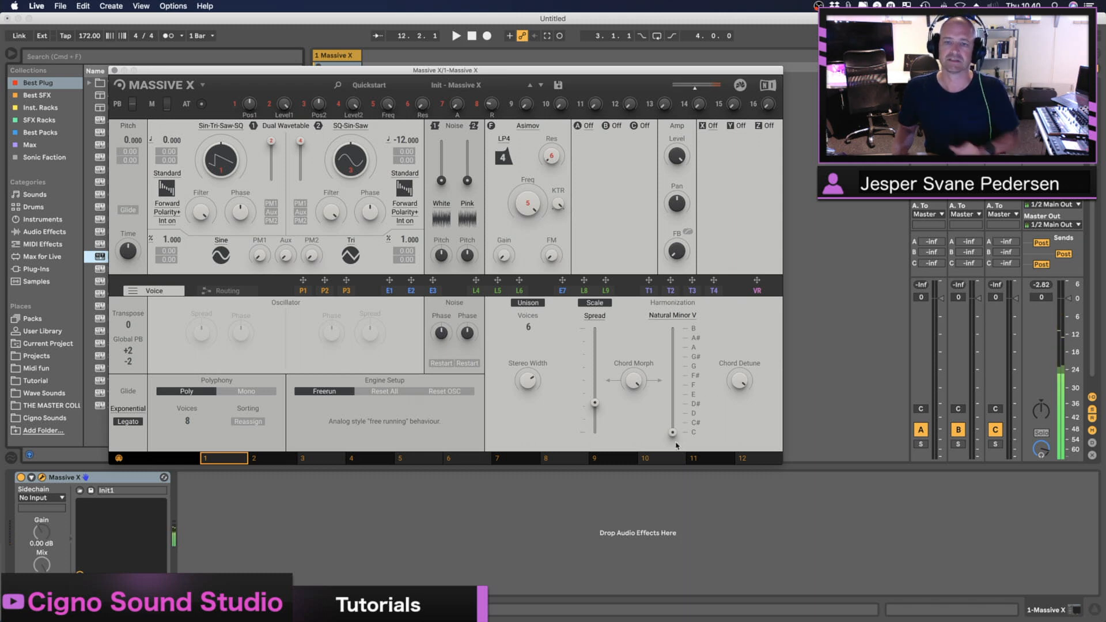
# Select the Phrygian Mel. Set chord set for harmonization and close the browser.
pyautogui.click(671, 315)
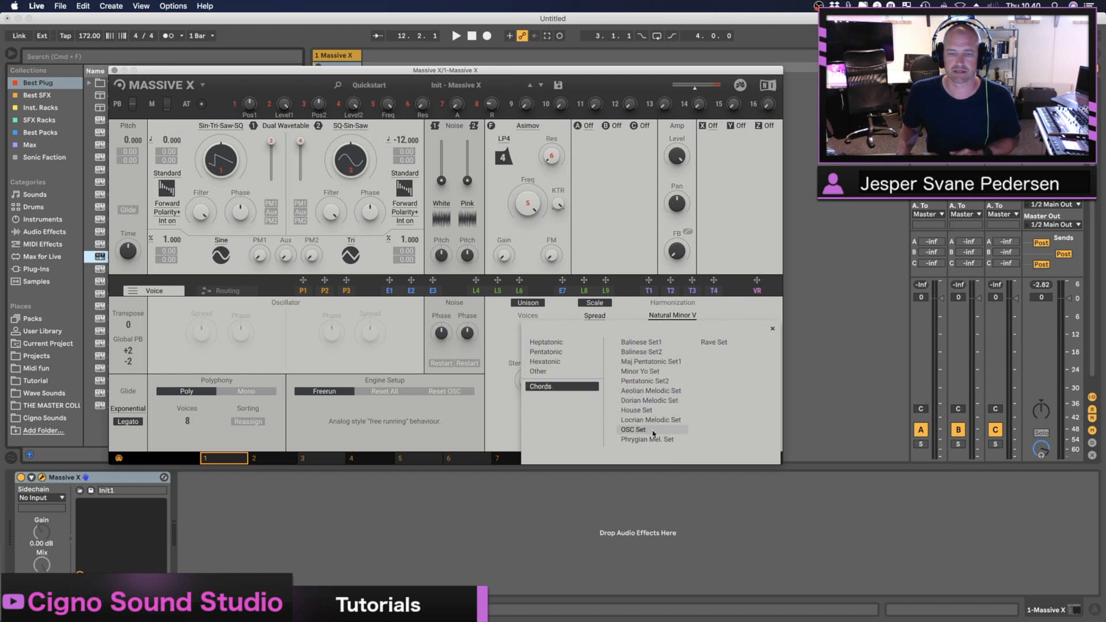
pyautogui.moveTo(661, 439)
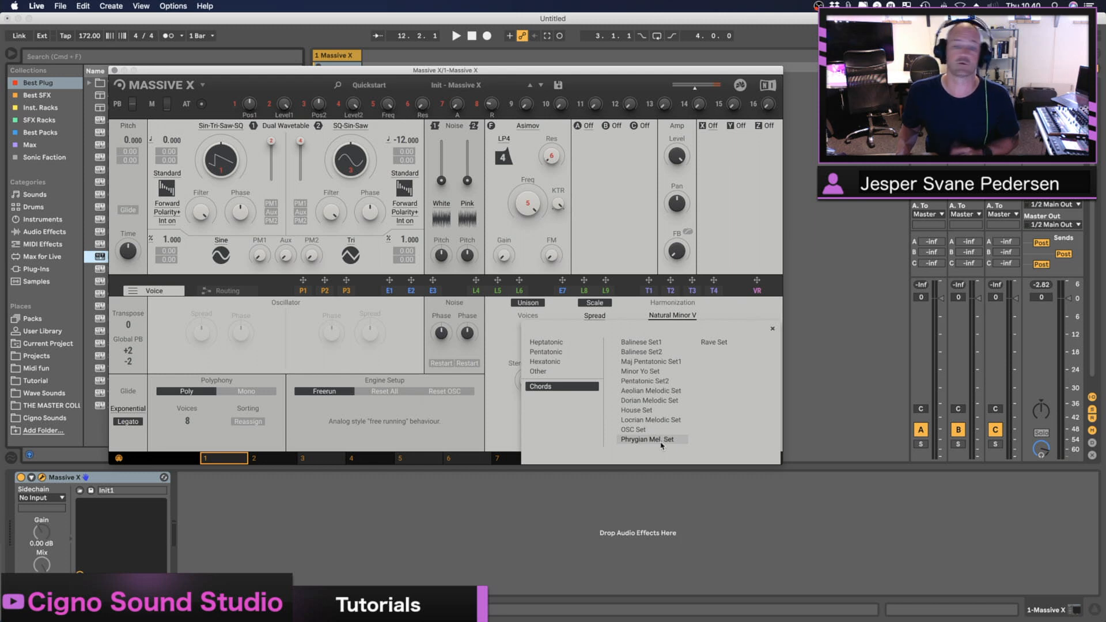
pyautogui.click(647, 439)
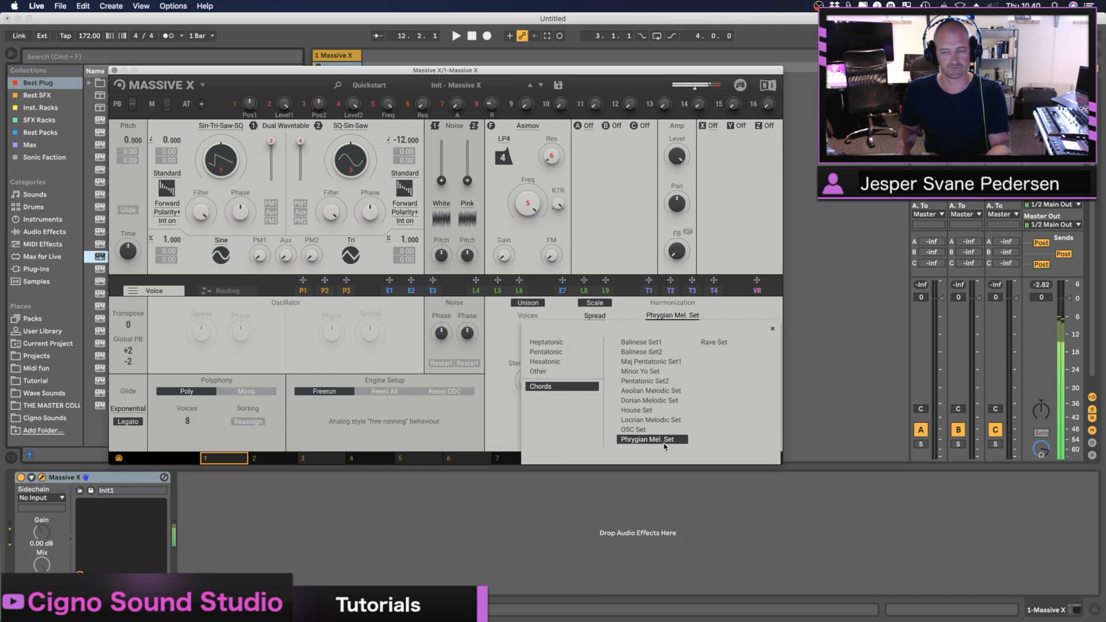
pyautogui.click(650, 440)
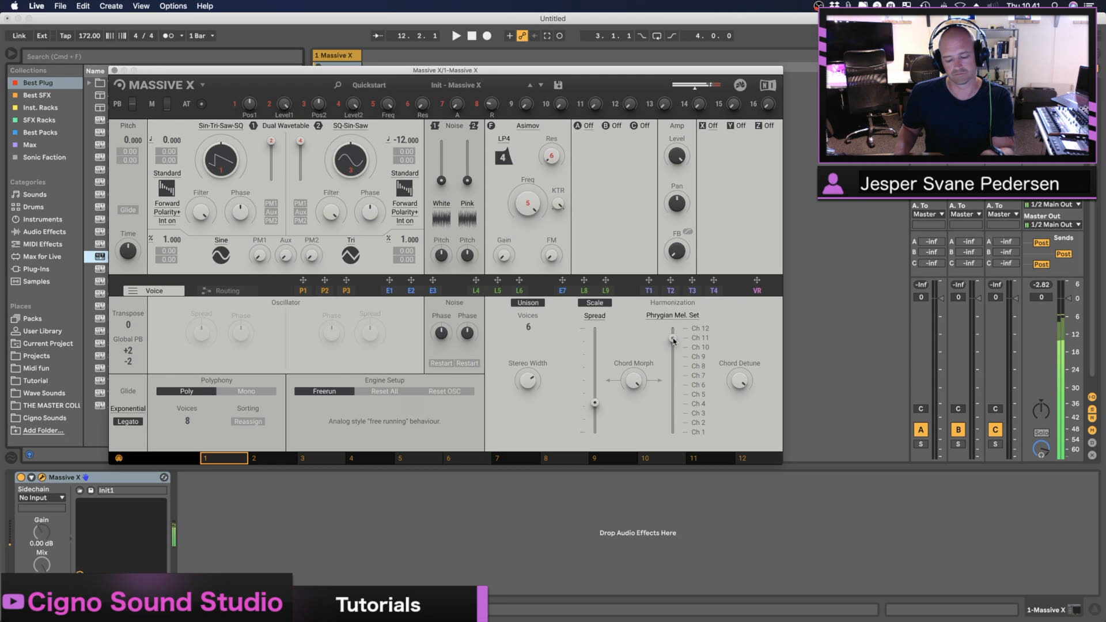
# Drag macro 9 onto the Harmonization fader, spanning chord channels Ch 1 to Ch 12.
pyautogui.moveTo(672, 341); pyautogui.dragTo(673, 431)
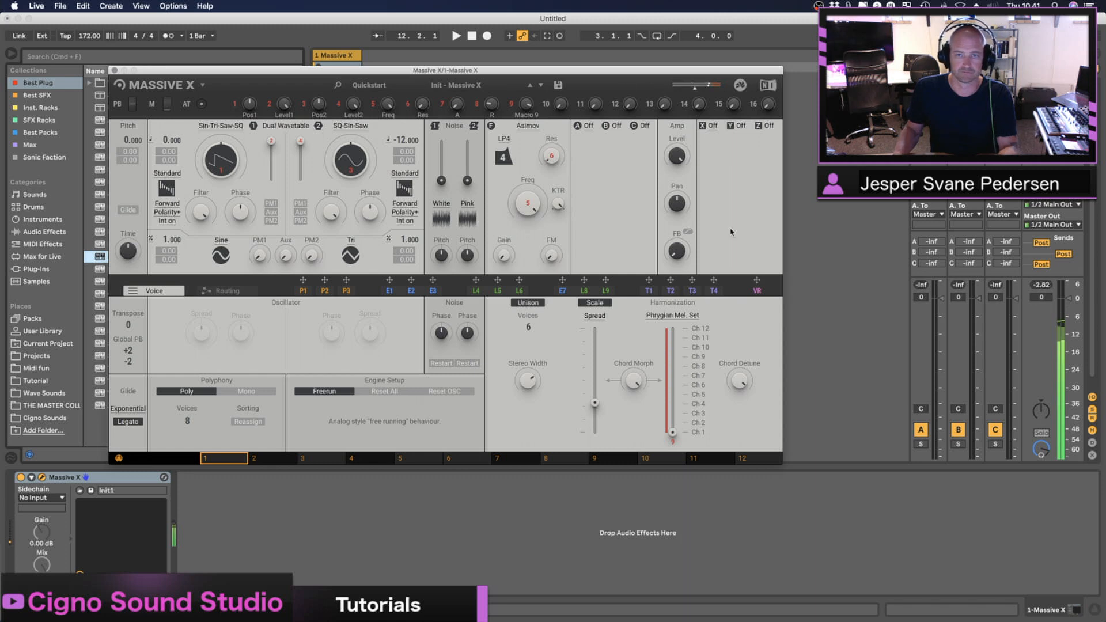
# Switch harmonization to the House Set chord set and rename macro 9 to Harm CH.
pyautogui.click(672, 315)
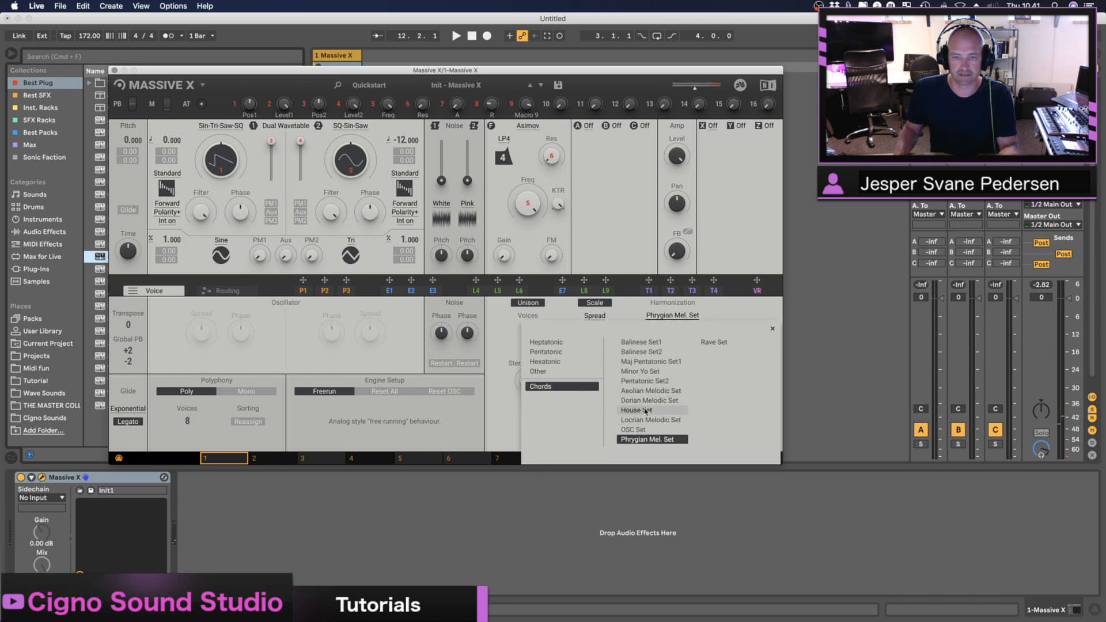
pyautogui.click(635, 410)
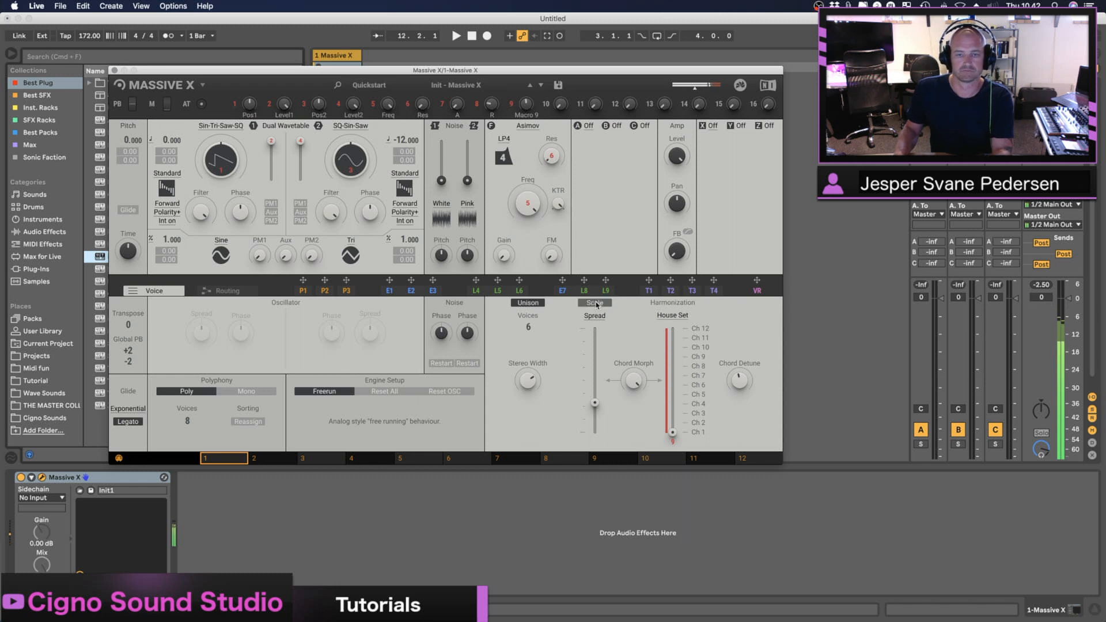
pyautogui.click(594, 303)
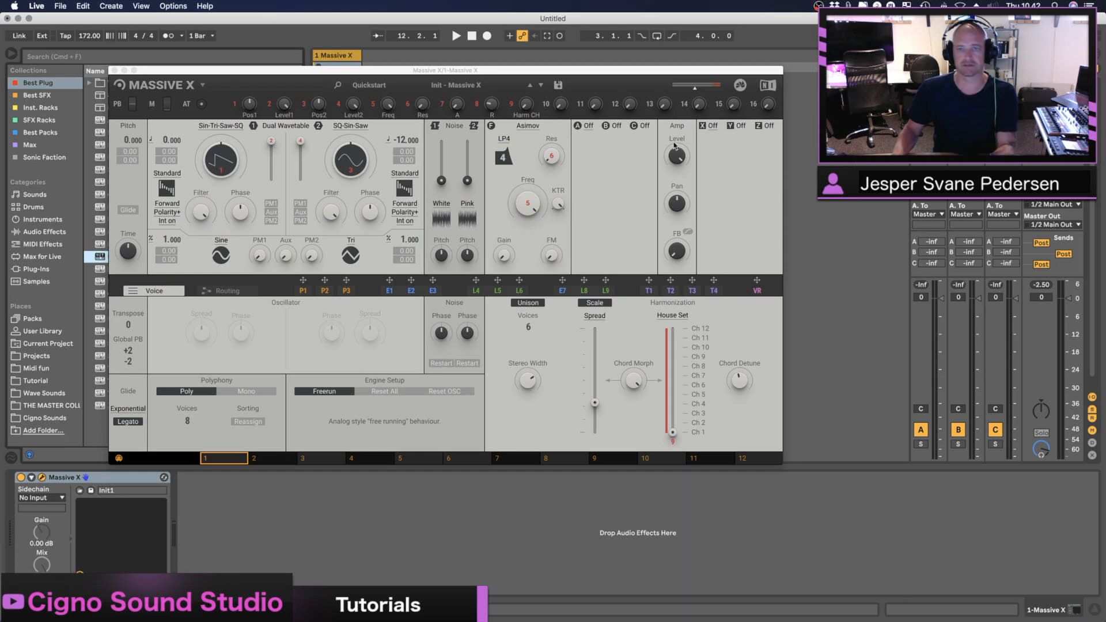
# Load Stereo Delay in effect slot X and Large Hall Reverb in slot Y, then show routing.
pyautogui.click(720, 126)
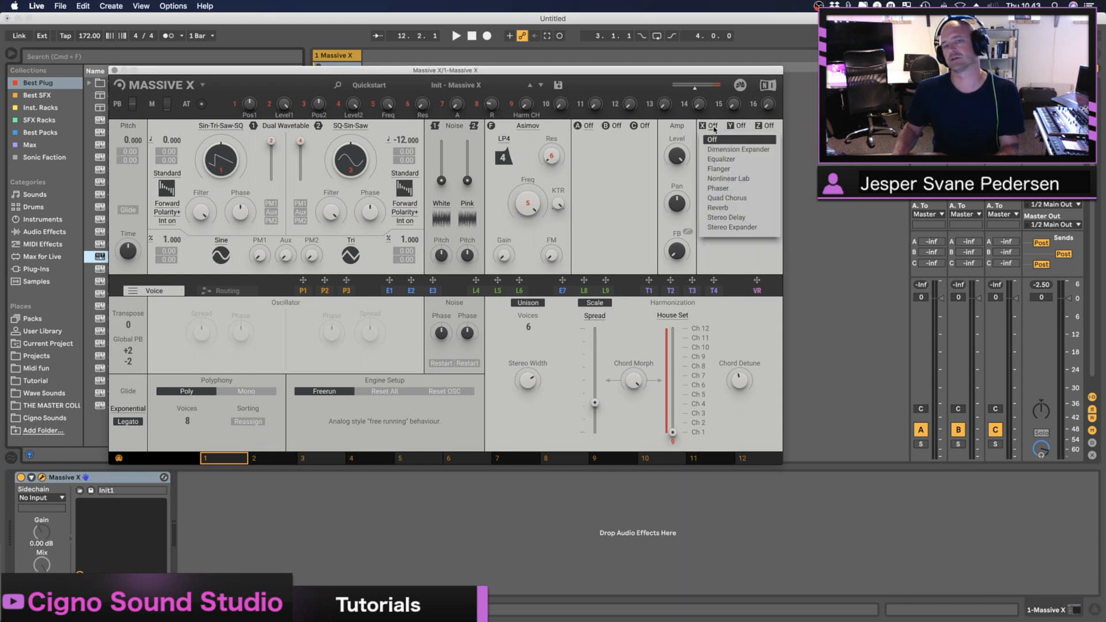
pyautogui.click(726, 217)
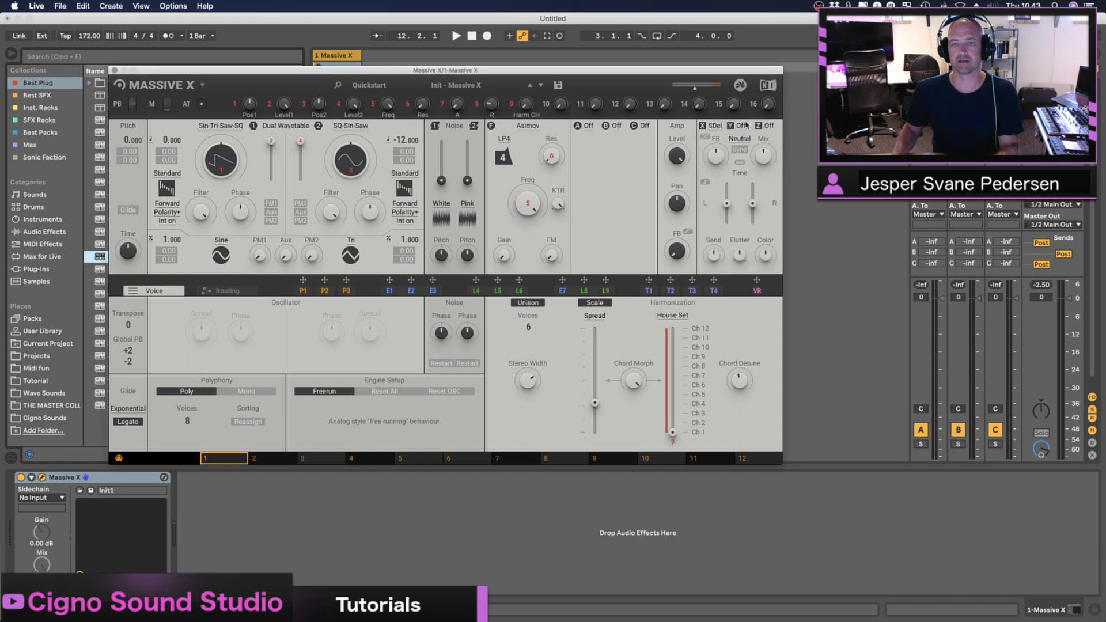
pyautogui.click(739, 137)
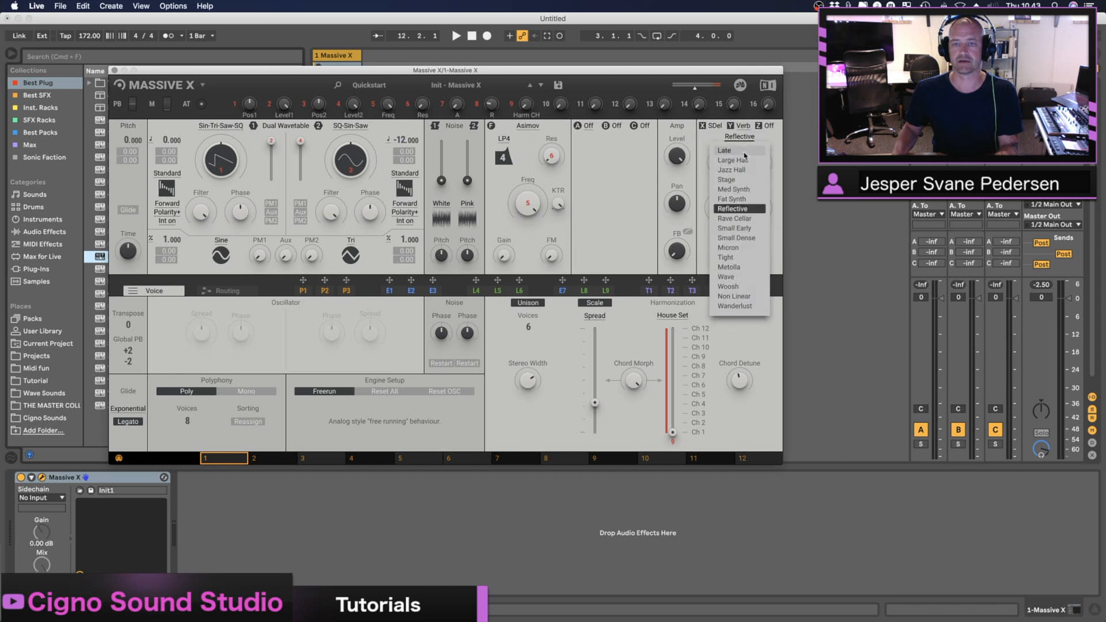
pyautogui.click(733, 160)
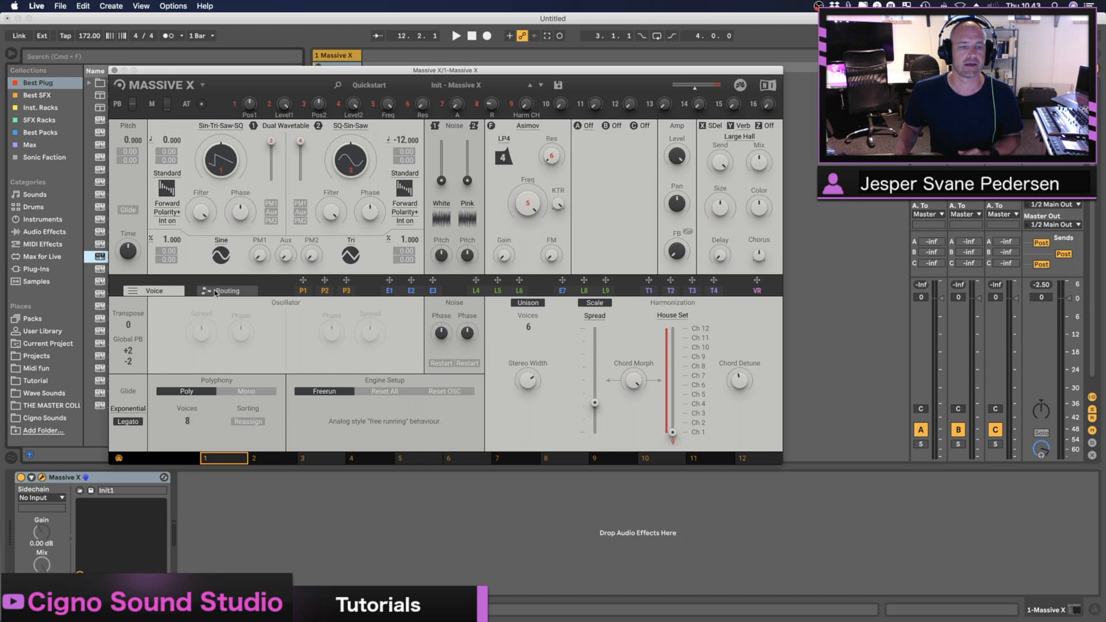
pyautogui.click(227, 290)
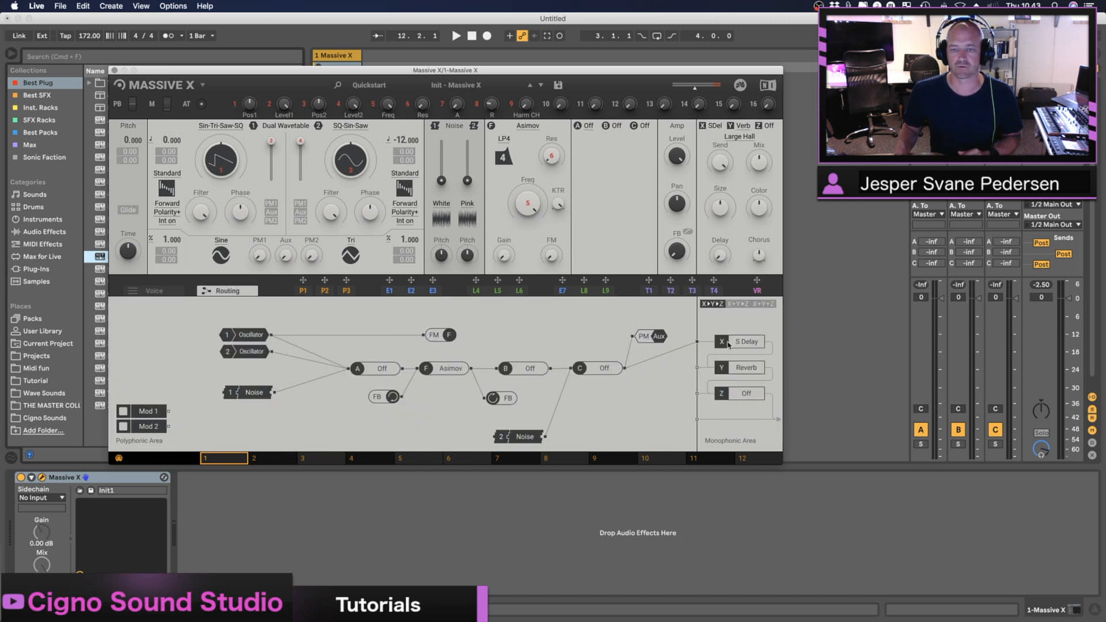